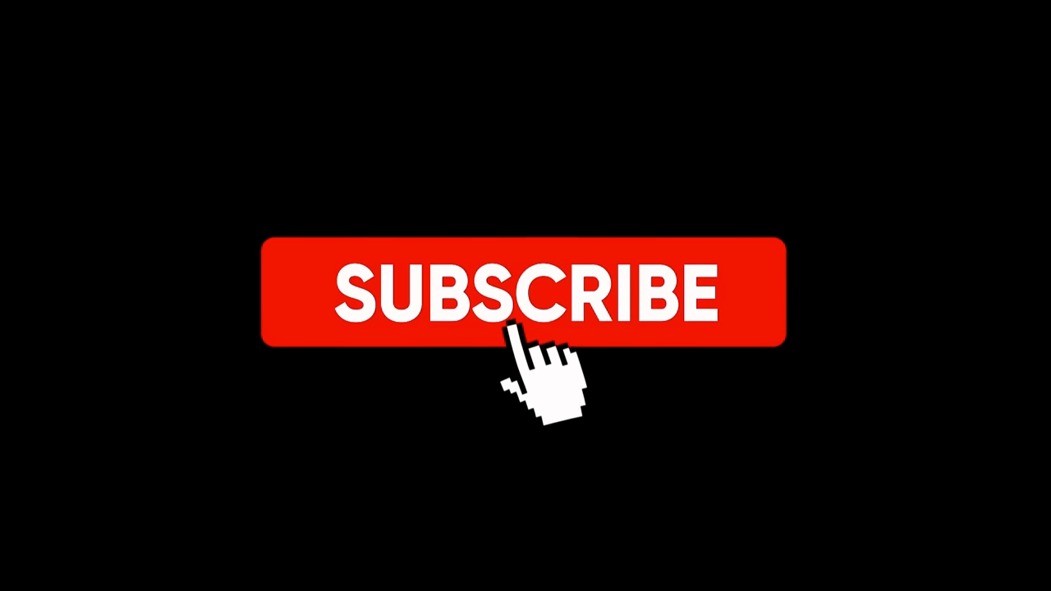
{"action": "left_click", "coordinate": [525, 296]}
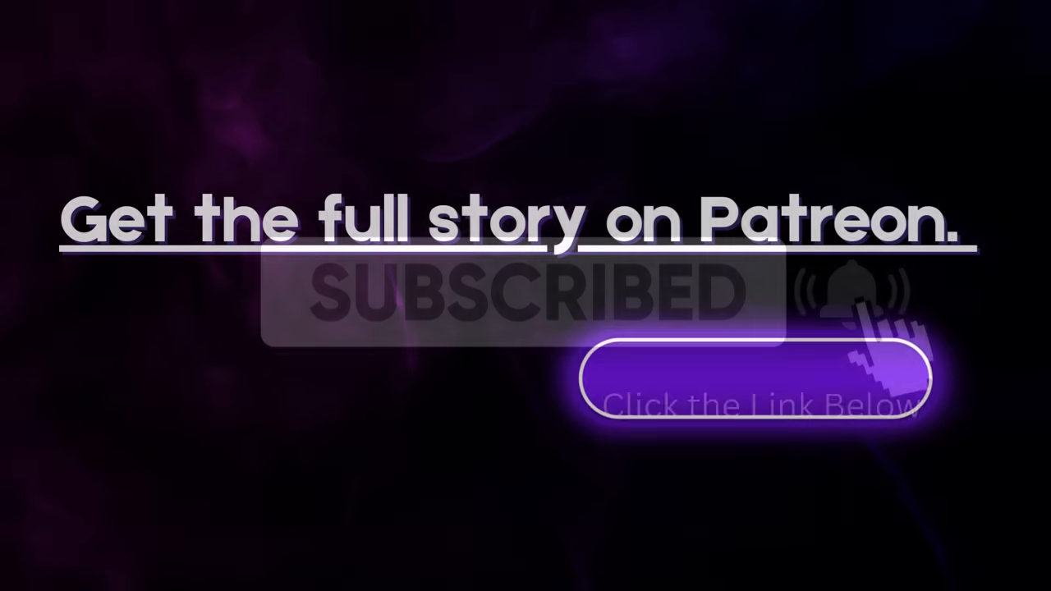